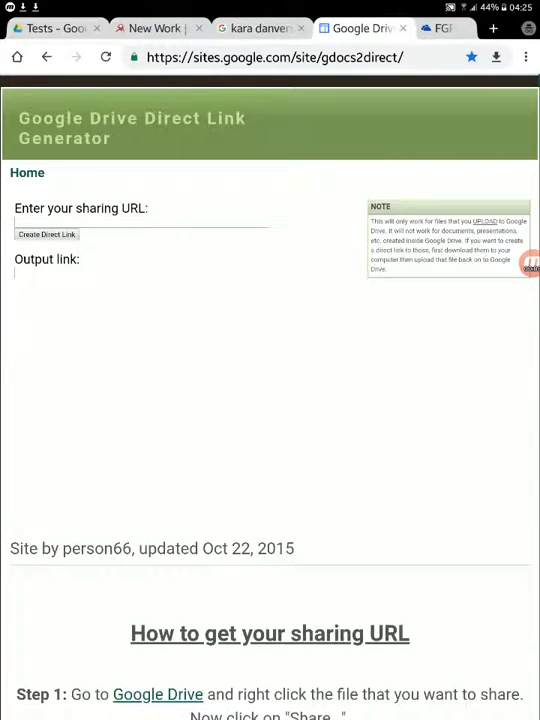
Switch from the Direct Link Generator page to the Google Drive Tests folder.
click(150, 28)
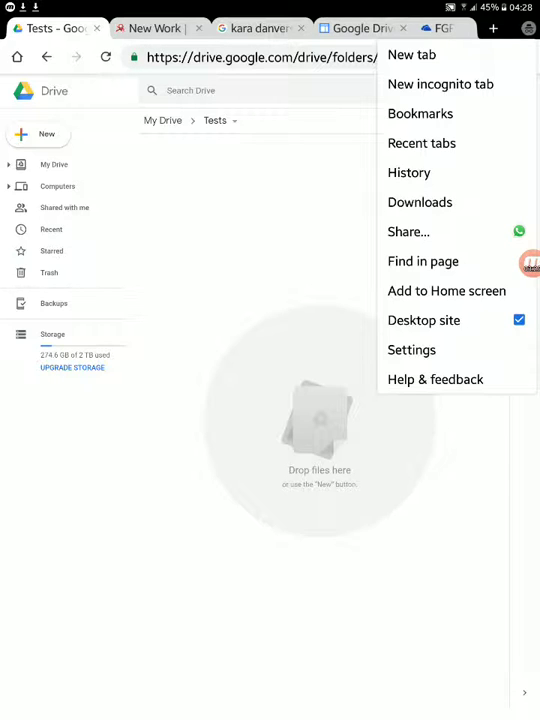
Bring up the Google Images results for Kara Danvers eating ice cream.
click(256, 28)
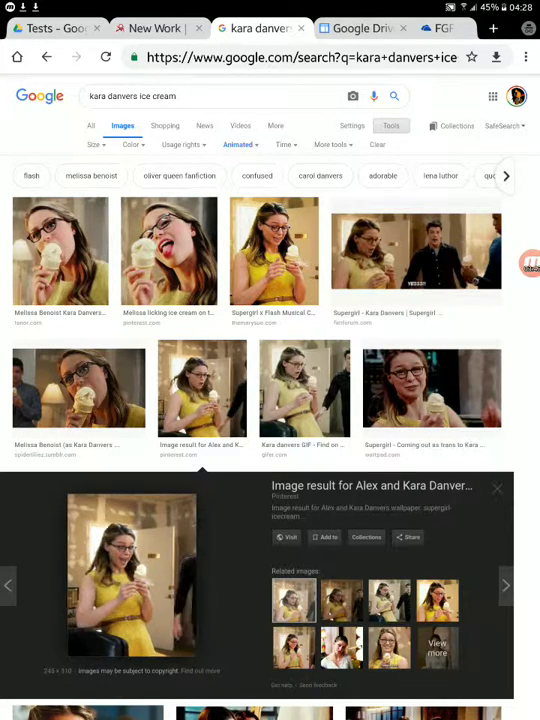
Browse further down the ice cream image results before returning to Drive.
scroll(down, 3)
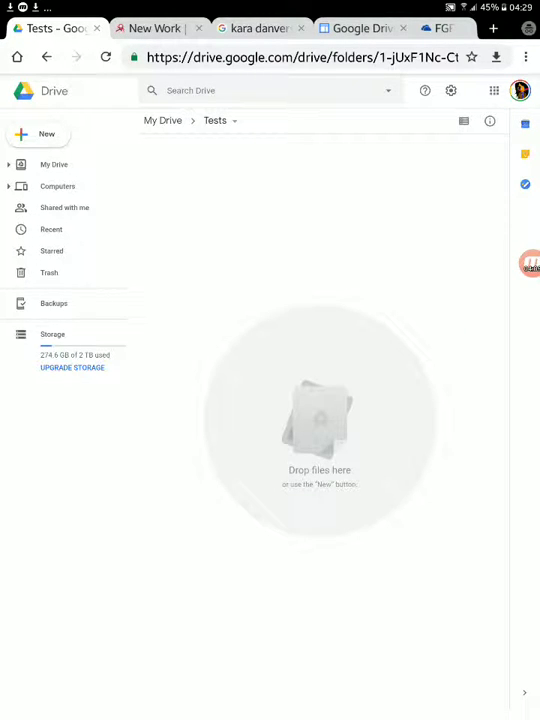
Start a file upload into the Tests folder, reaching the Downloads picker.
click(36, 132)
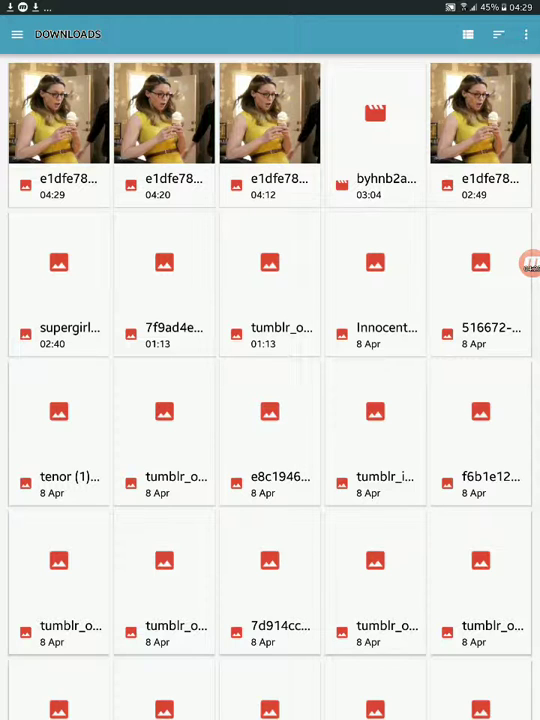
Upload the downloaded e1dfe78 ice cream GIF into the Tests folder.
click(56, 120)
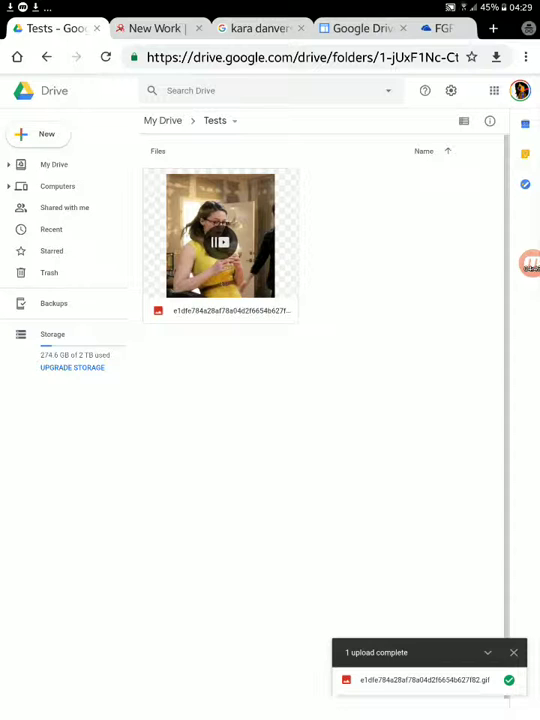
Turn on link sharing for the uploaded GIF, then return to the AO3 new work form.
click(220, 240)
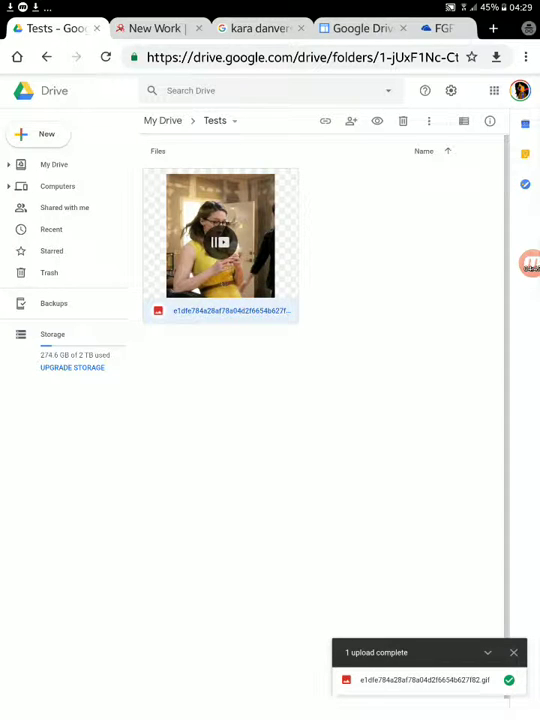
click(324, 120)
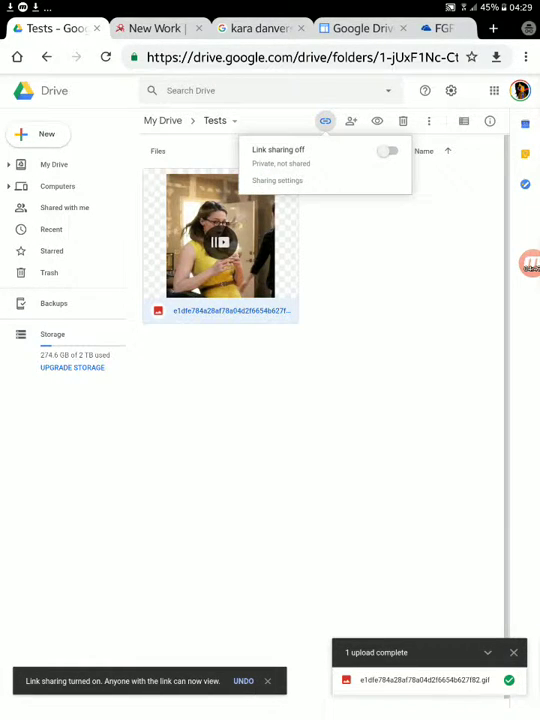
click(388, 150)
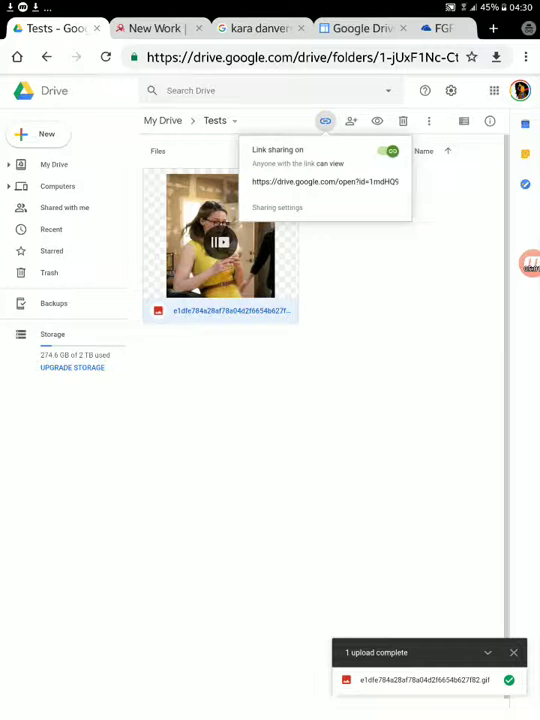
click(320, 180)
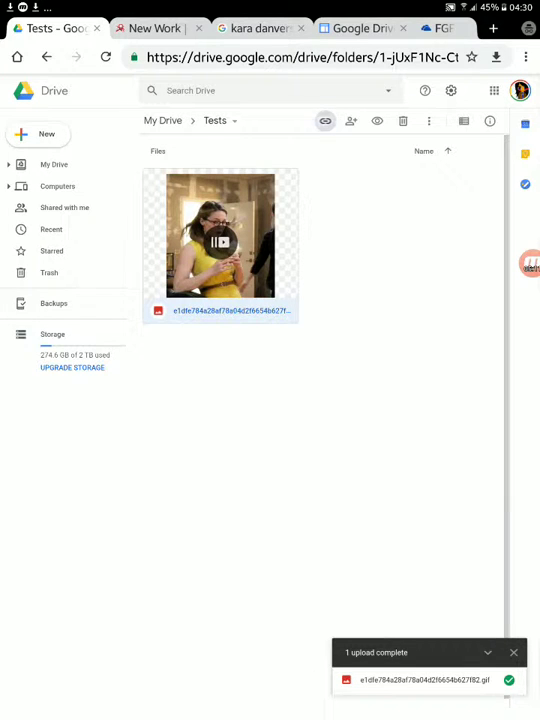
click(324, 120)
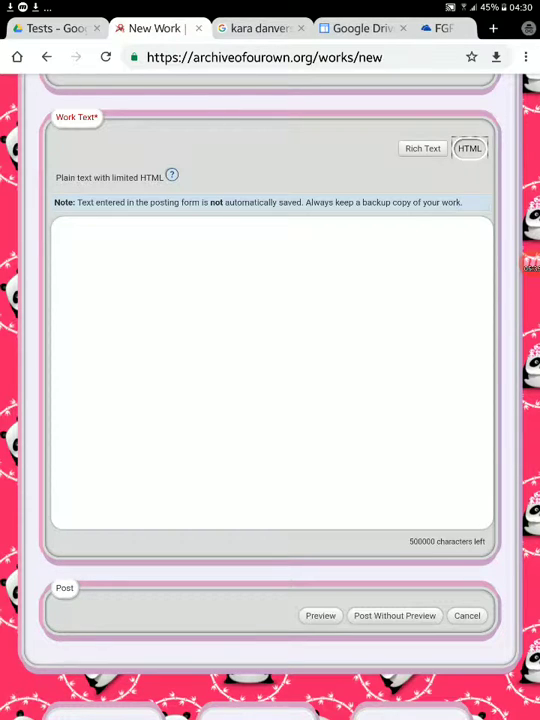
Enter "Cara enjoyed her Ice Cream" in rich text mode with a new line below it.
click(420, 148)
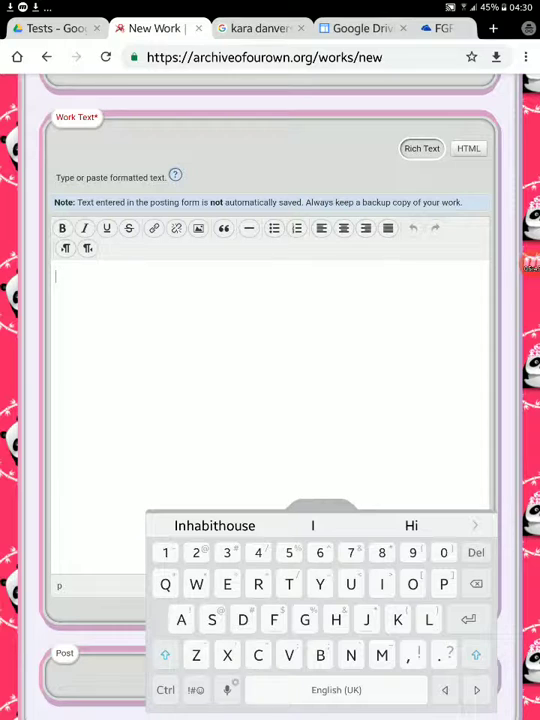
text(T)
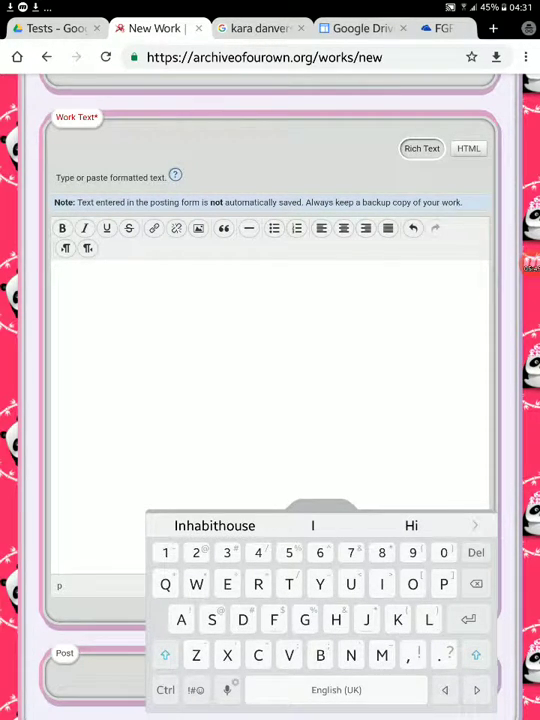
text(Cara enjoyed)
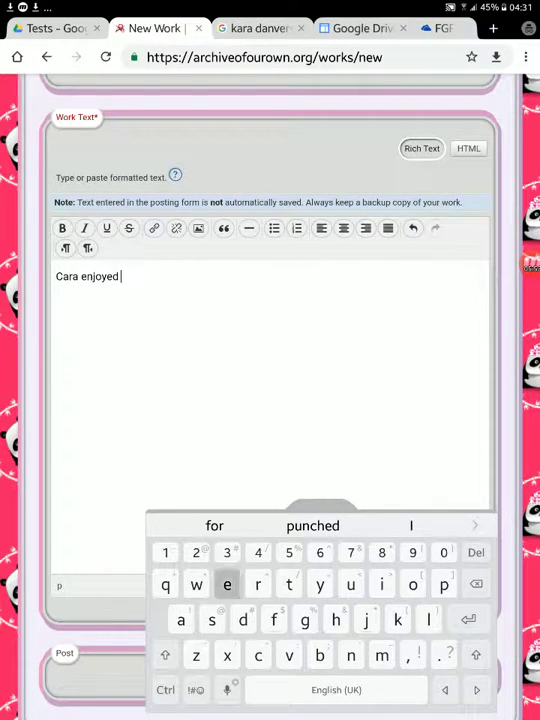
text(her Ice)
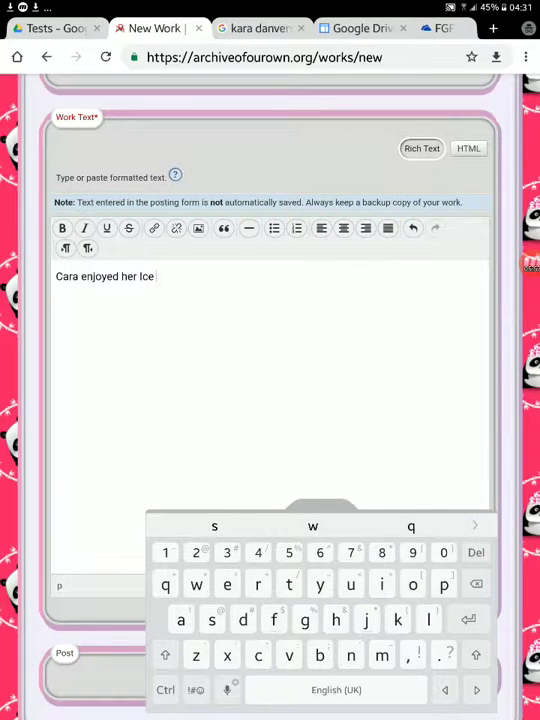
text(Cream)
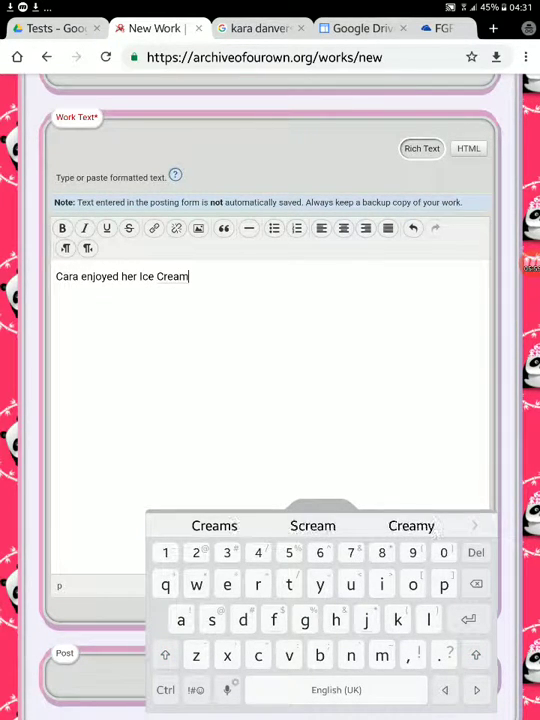
key(enter)
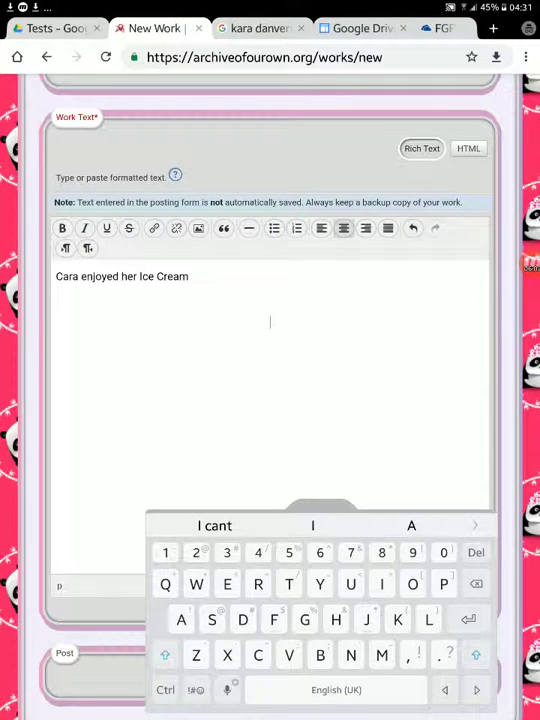
click(198, 228)
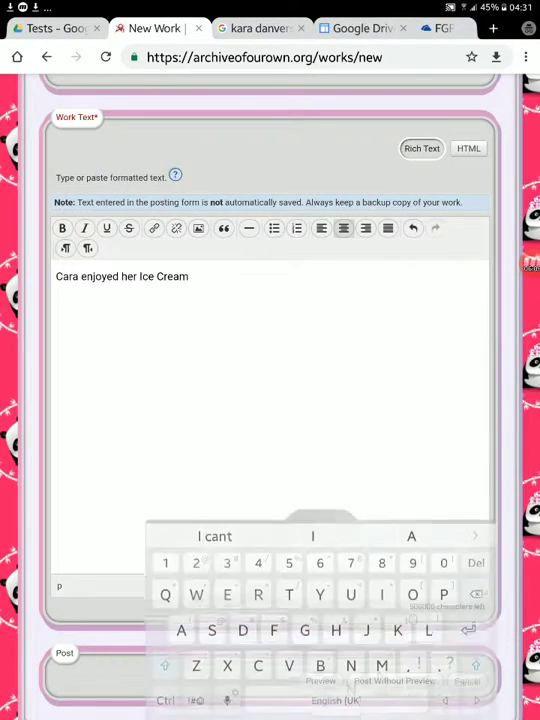
Insert an image from the Google Drive sharing link below the sentence.
click(198, 228)
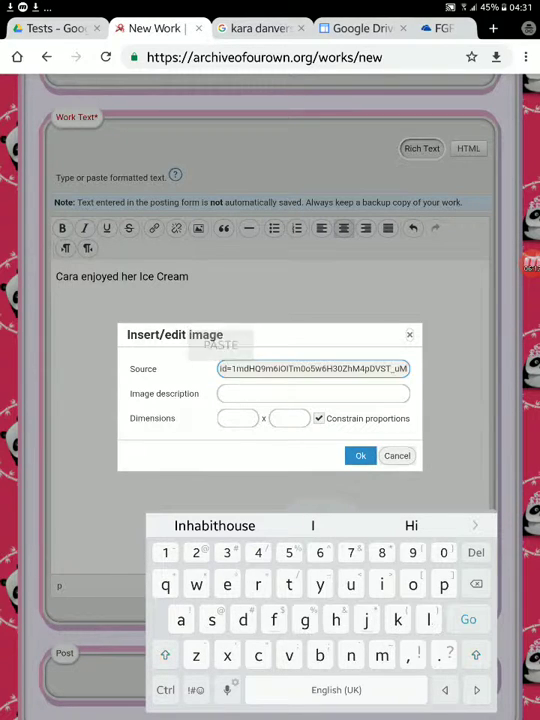
click(396, 456)
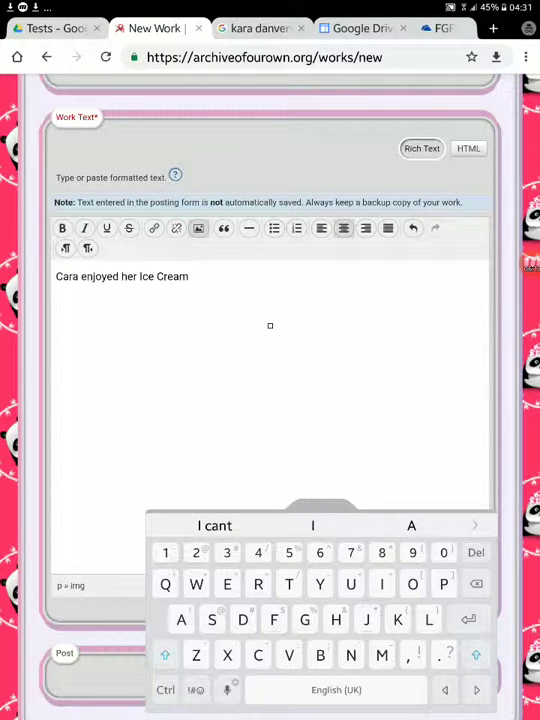
Rewrite the image source as drive.google.com/uc?export=download&id=… instead of open?id=….
click(198, 228)
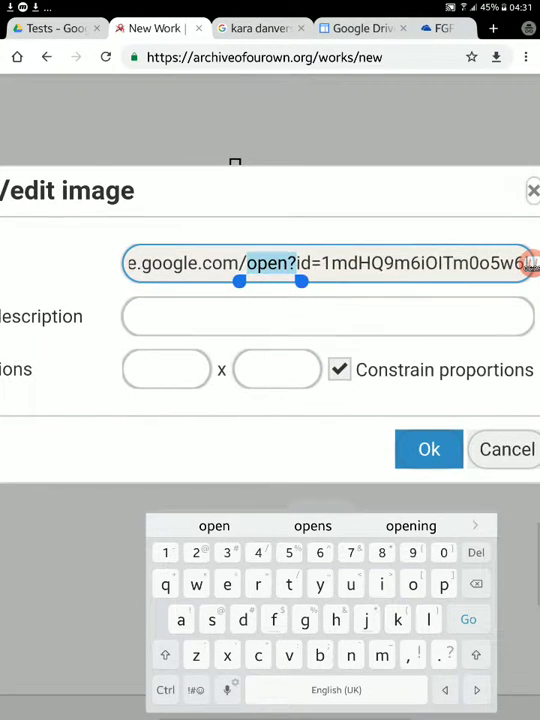
click(280, 264)
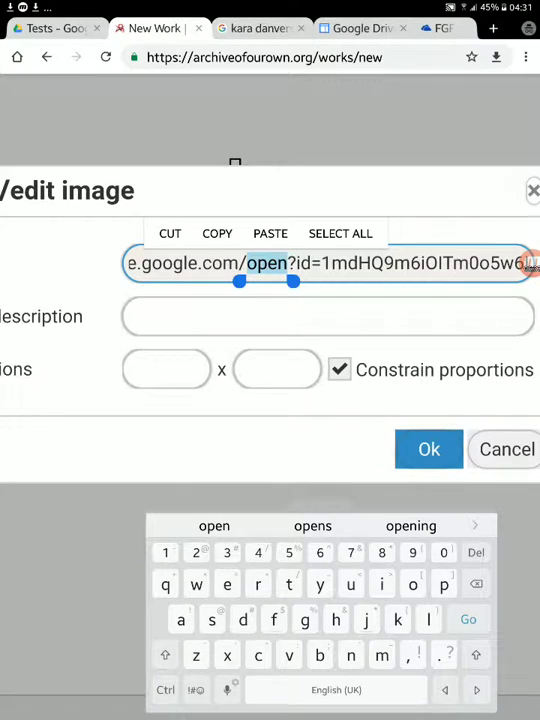
text(uc?export=download)
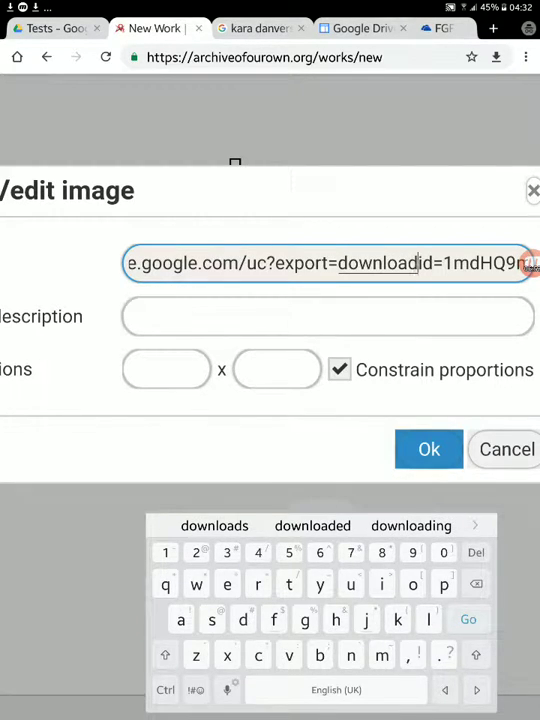
text(&)
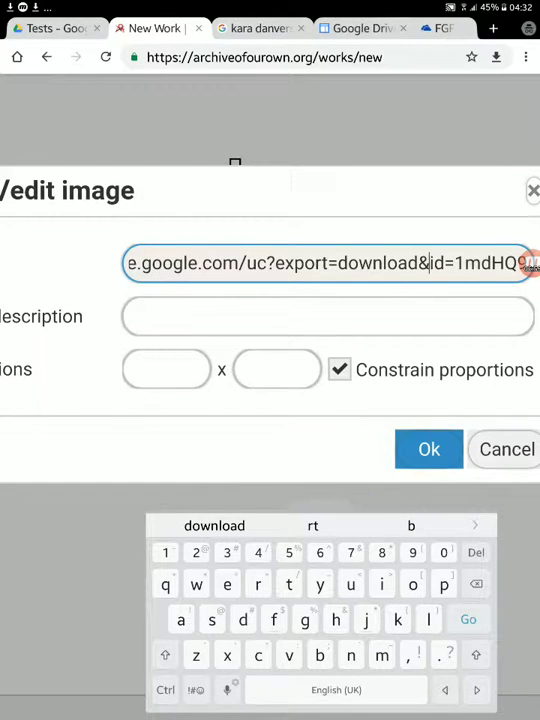
double_click(256, 262)
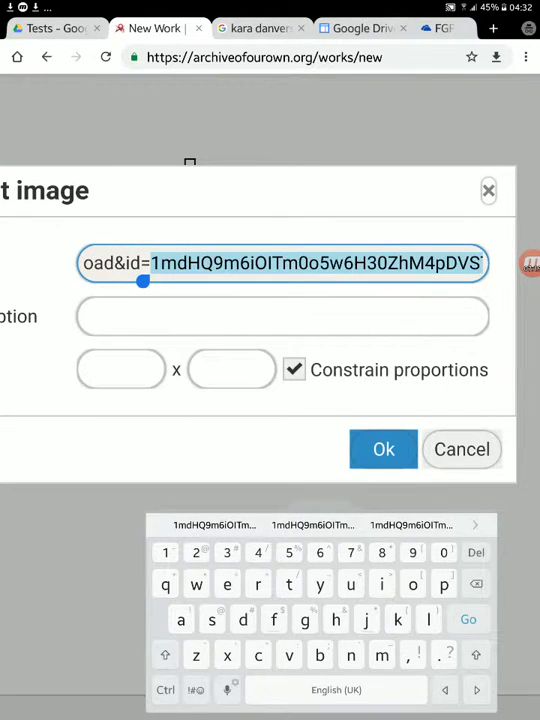
click(284, 262)
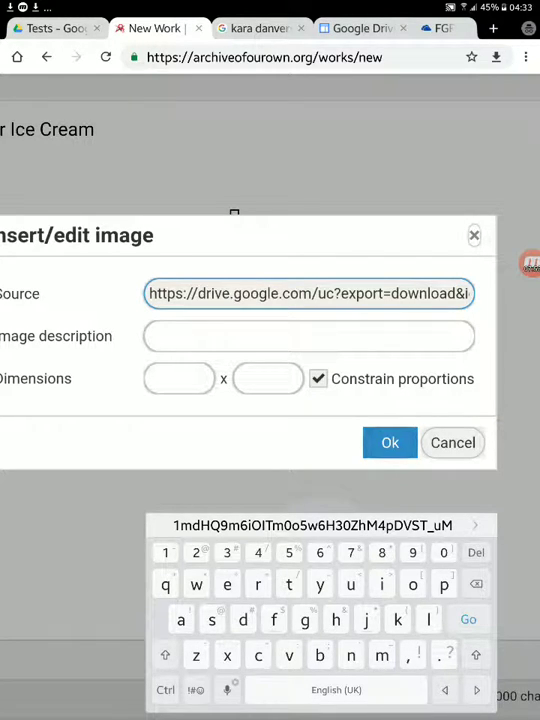
Check the sharing URL on the Direct Link Generator page and return to the work.
click(362, 28)
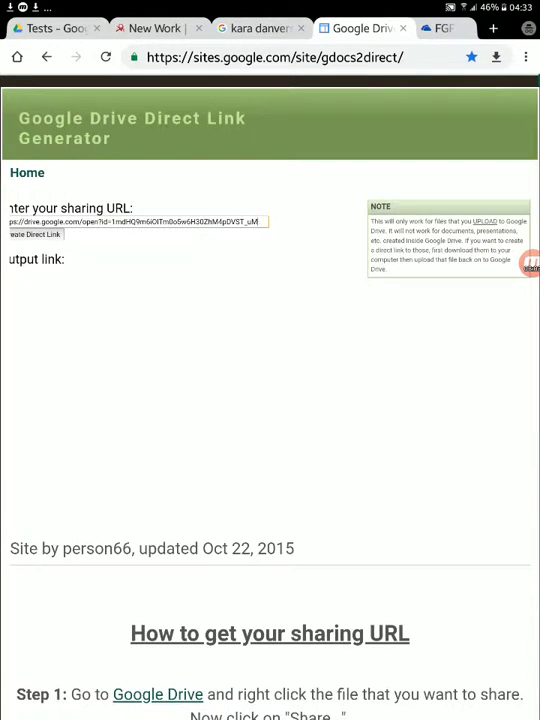
click(44, 236)
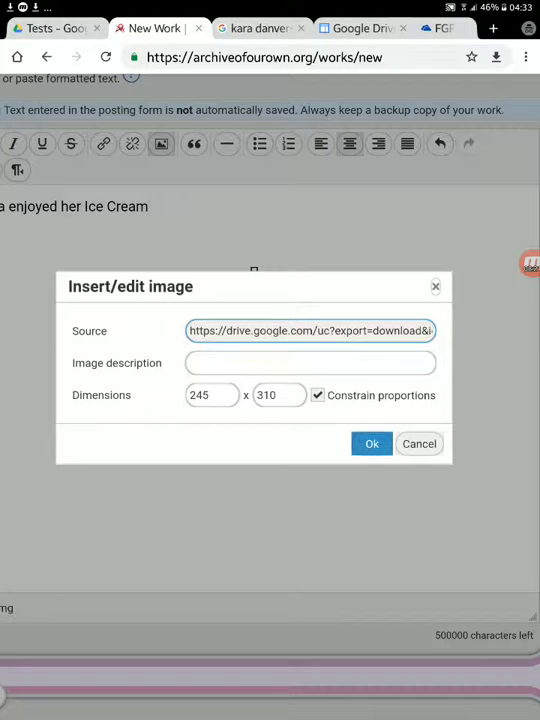
Let the Insert/edit image dialog load the Drive image at 245 × 310.
click(372, 444)
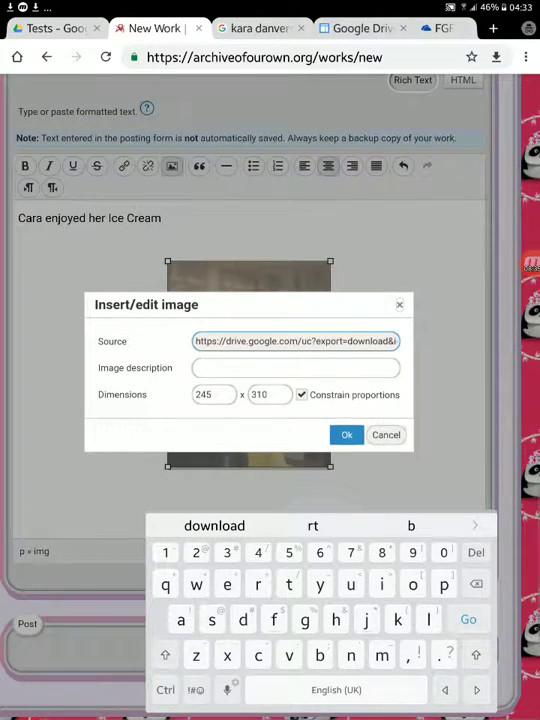
Replace the width so the image reads 500 × 633, then untick Constrain proportions.
double_click(212, 394)
text(300)
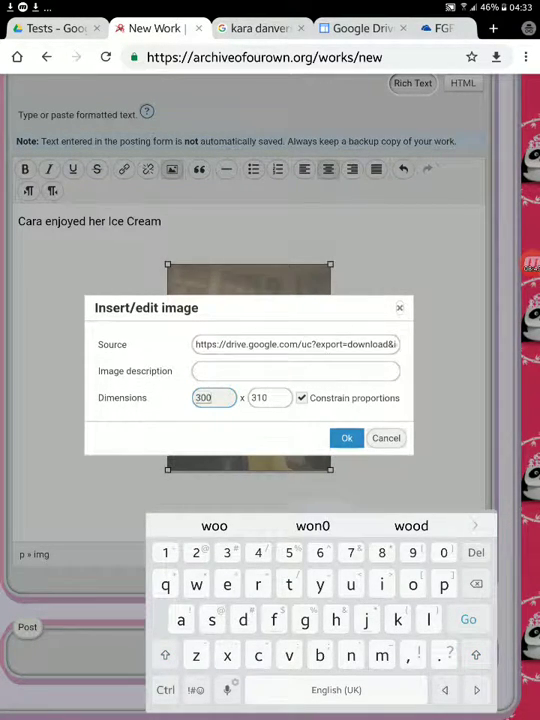
key(Backspace)
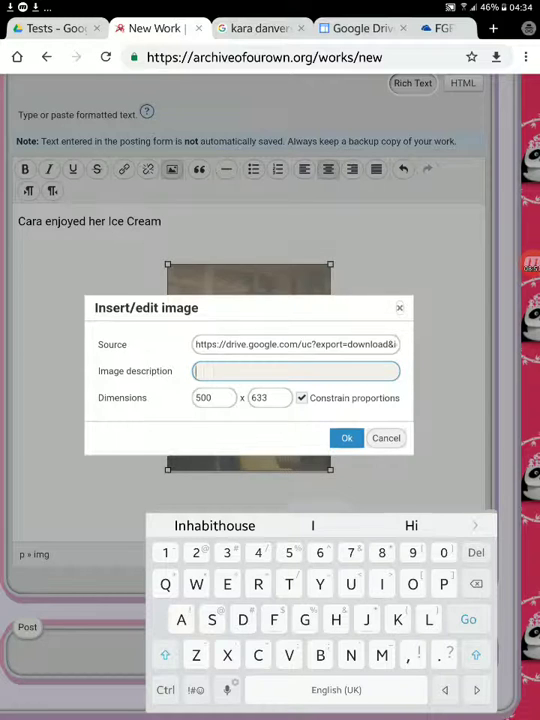
click(346, 438)
text(top)
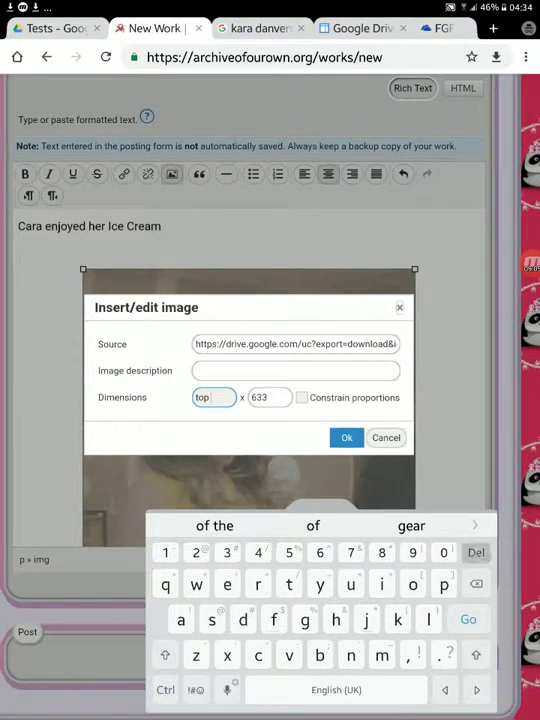
Set the width to 300 for a 300 × 634 image, toggling Constrain proportions off and back on.
text(300)
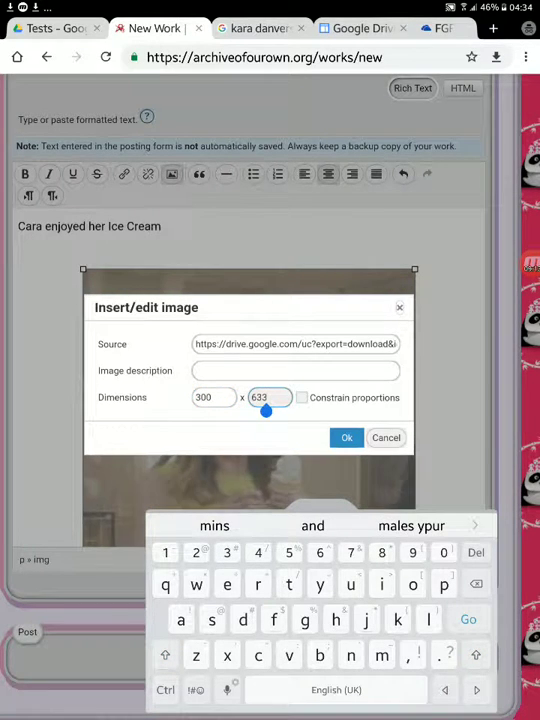
click(346, 436)
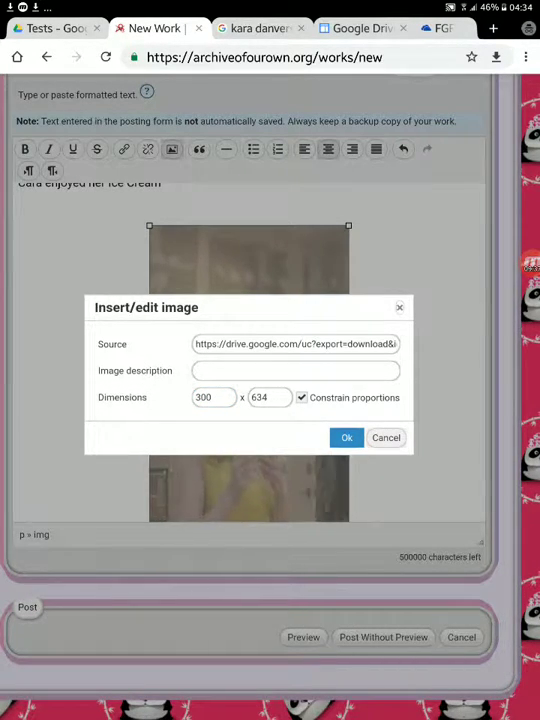
click(302, 396)
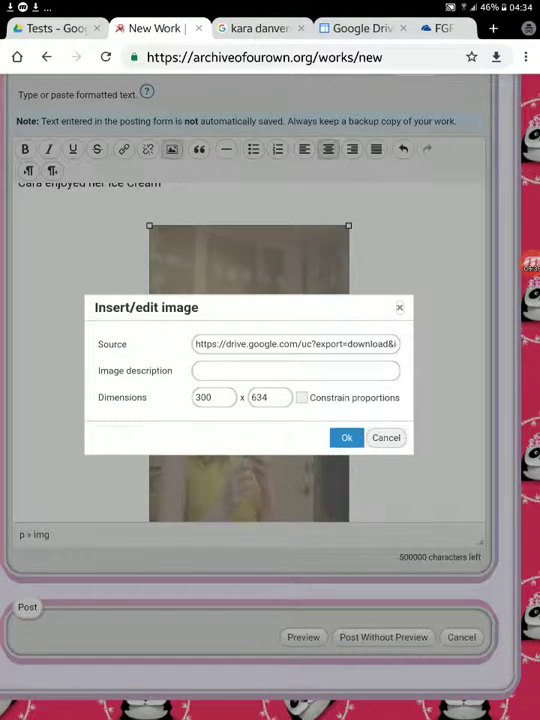
click(302, 396)
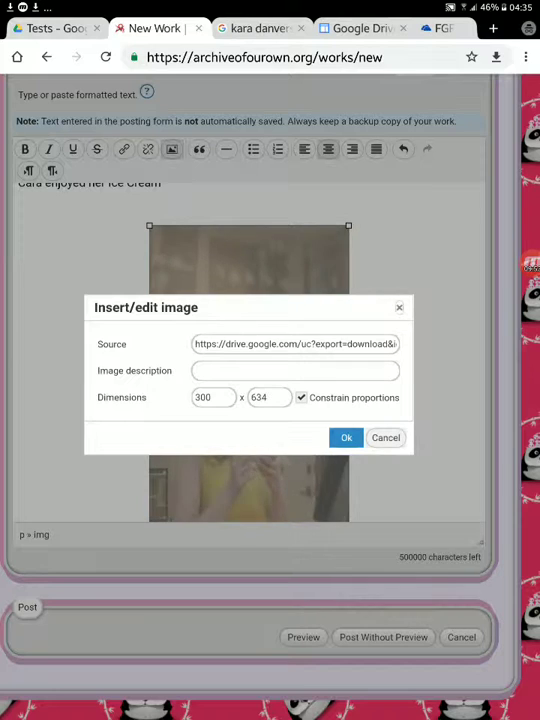
Cut the Drive source link, discard the image, and reinsert it at 200 × 280.
click(294, 344)
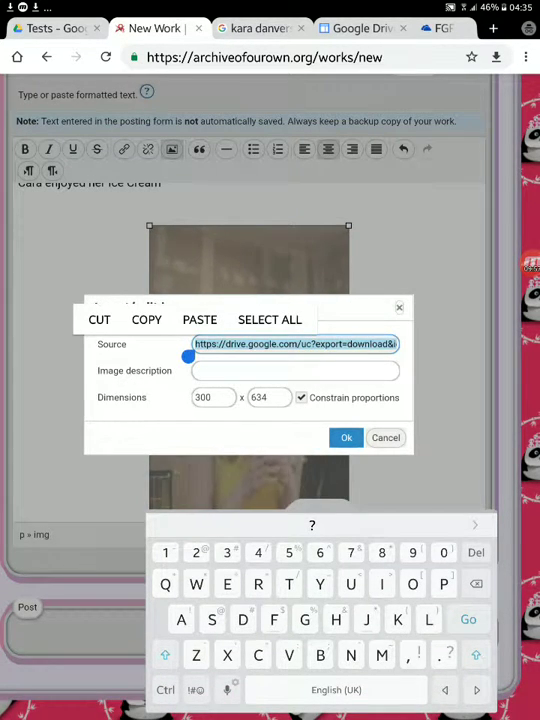
click(86, 320)
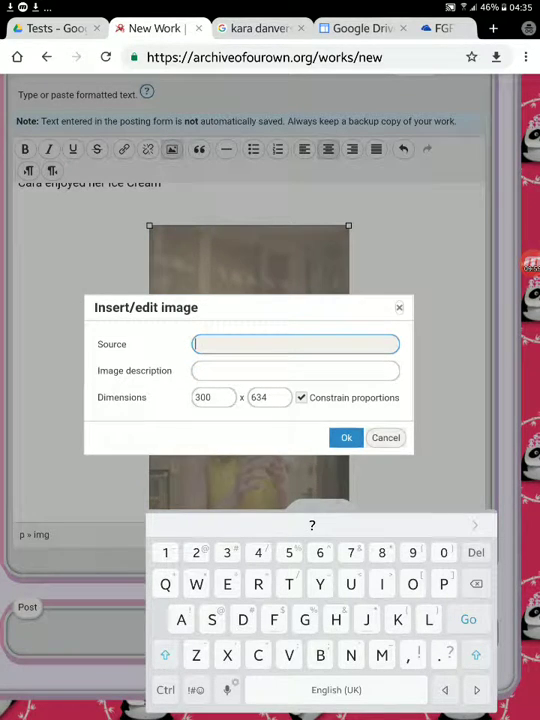
click(384, 436)
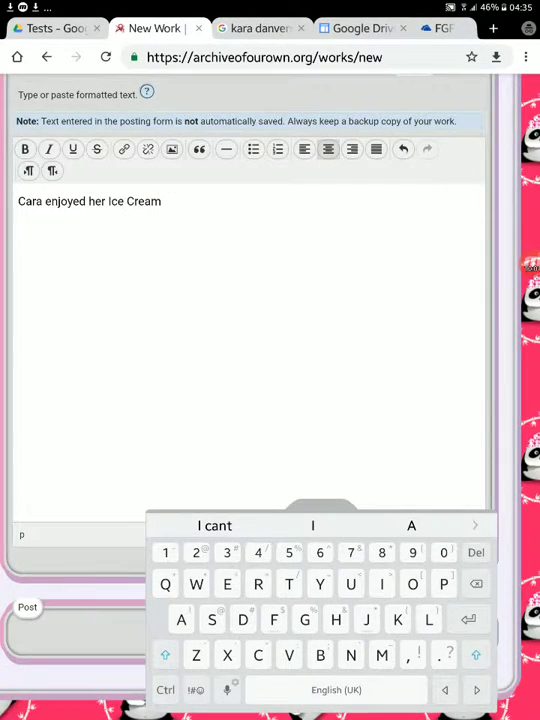
click(172, 148)
text(3)
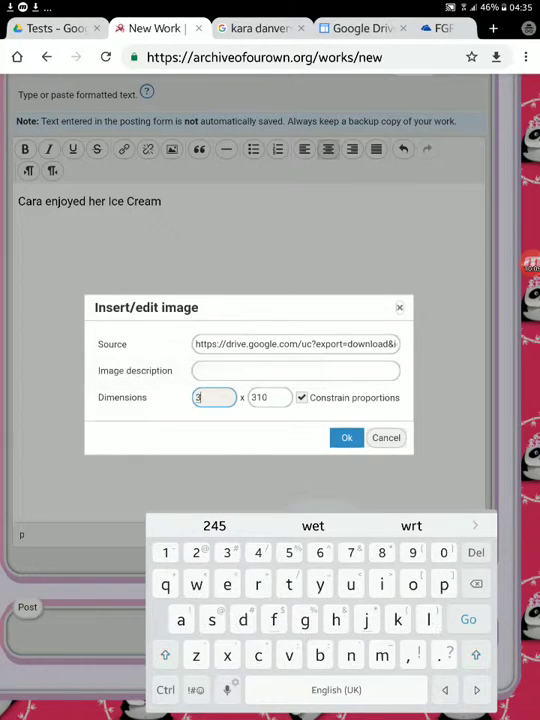
text(00)
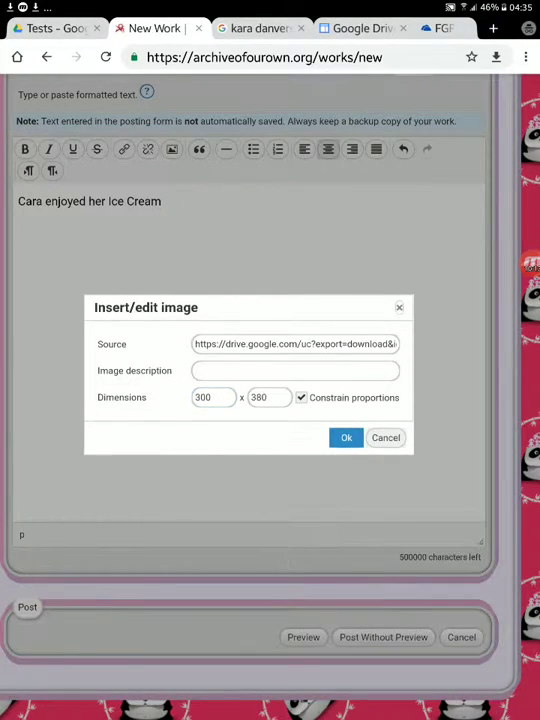
click(346, 436)
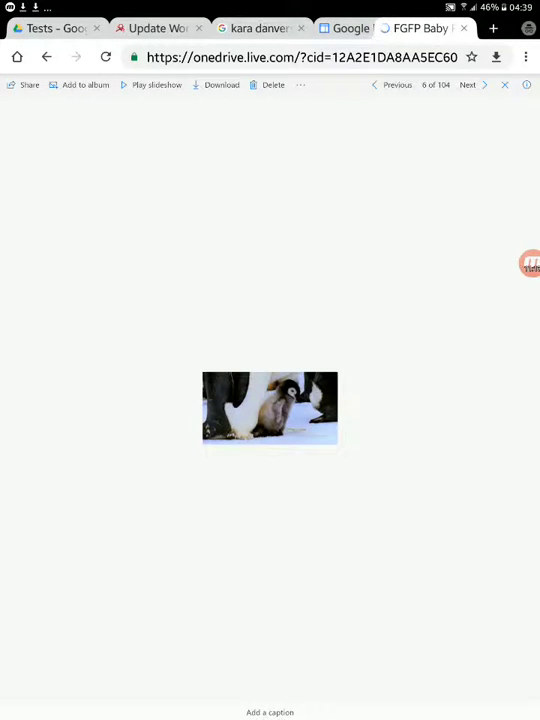
Open photo 4 of 104 from the OneDrive album in the viewer.
click(300, 84)
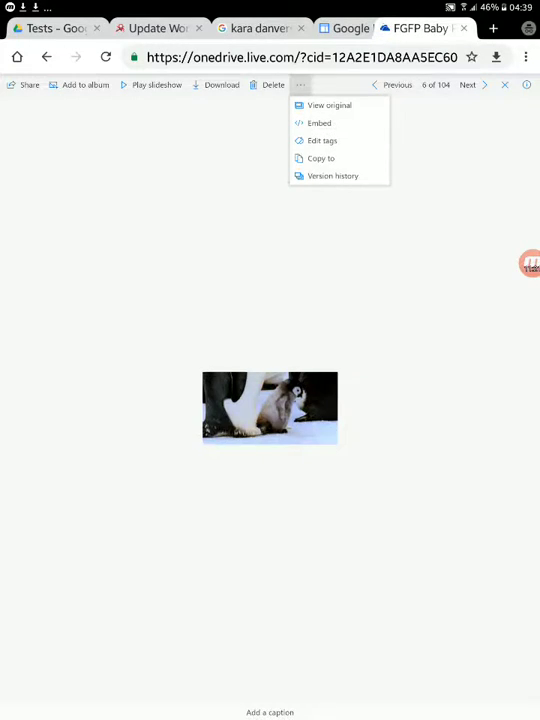
Generate the penguin photo's embed code with HTML tags included and copy it.
click(318, 122)
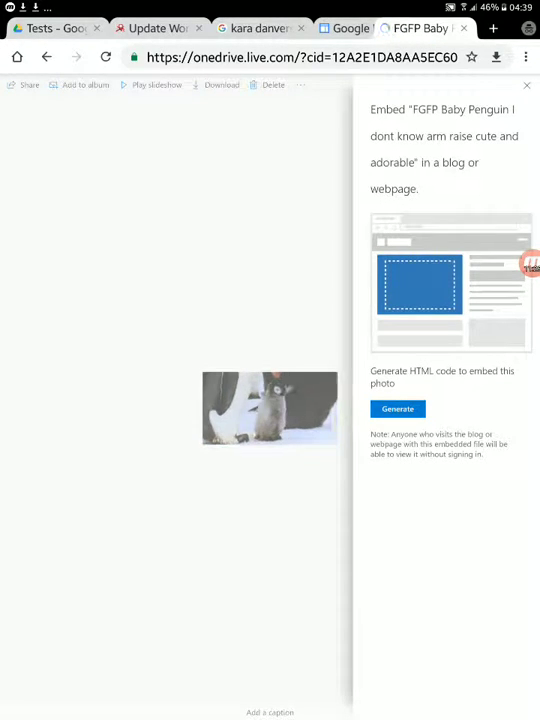
click(396, 408)
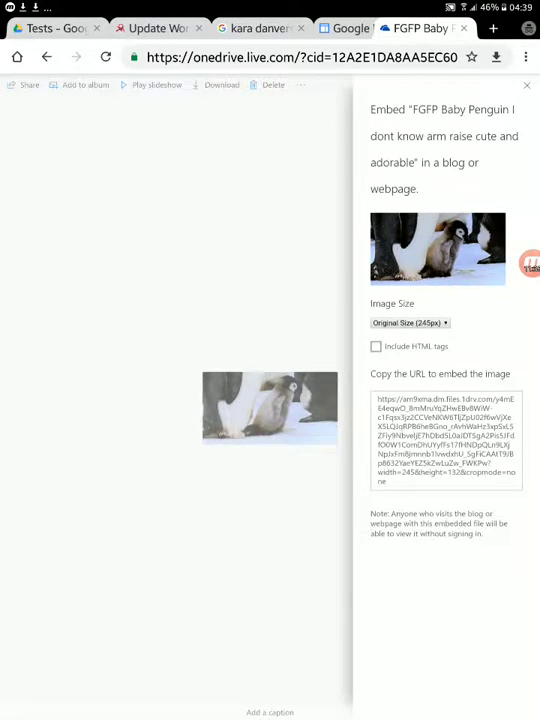
click(376, 346)
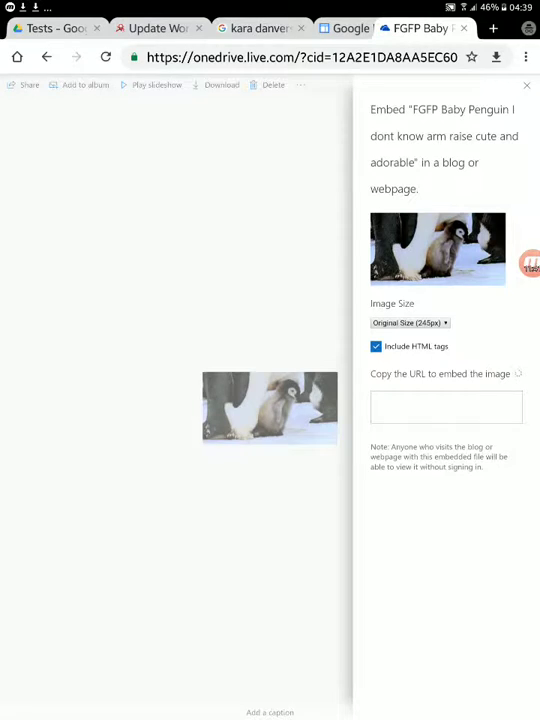
click(446, 408)
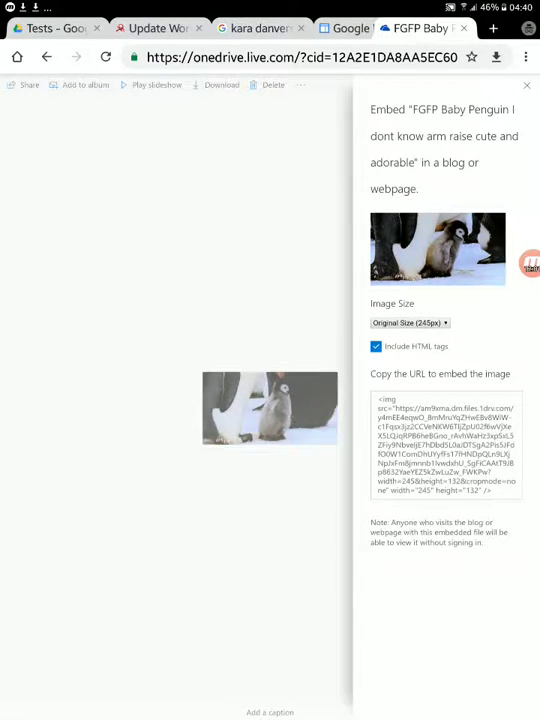
click(376, 346)
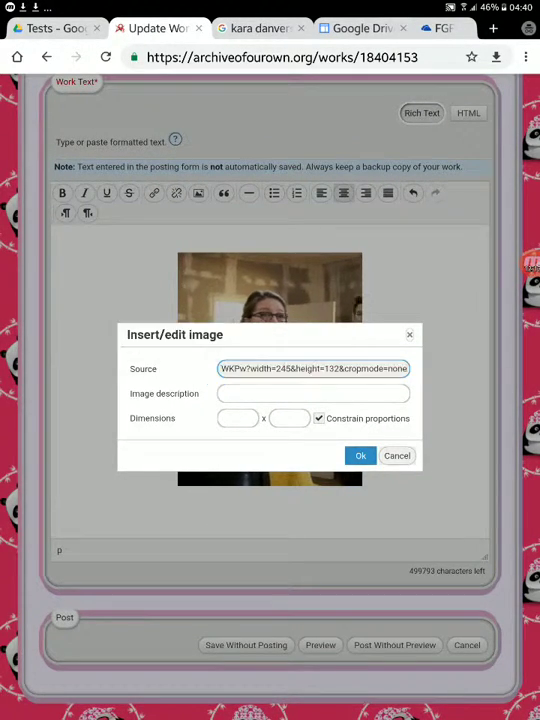
Insert .gif before the OneDrive source's size parameters and confirm the 245 × 132 image.
click(312, 392)
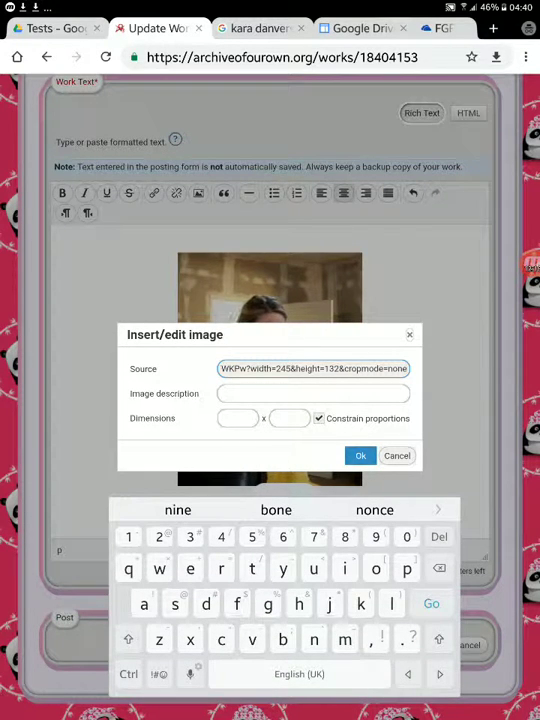
click(360, 456)
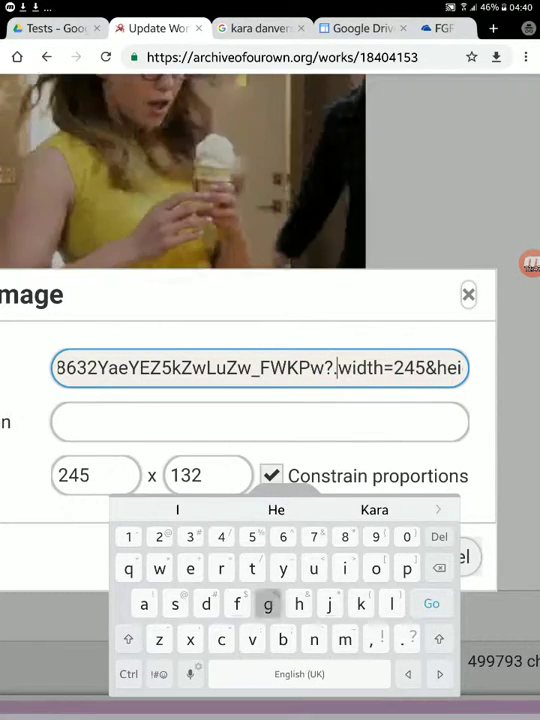
text(.gif)
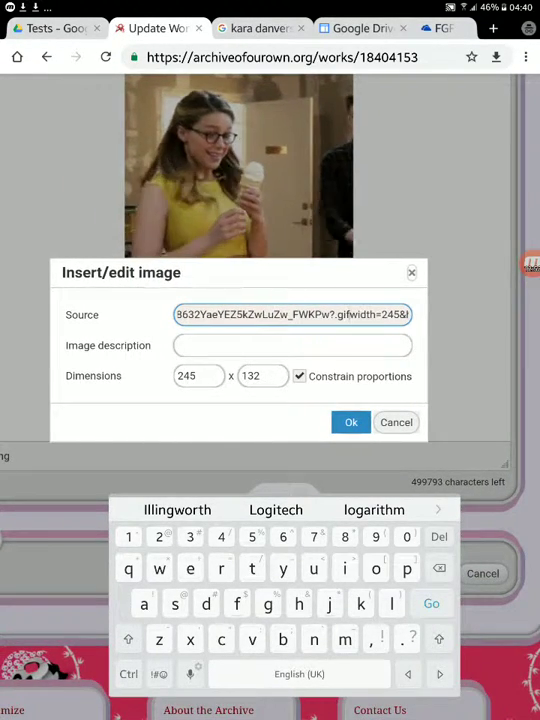
click(352, 422)
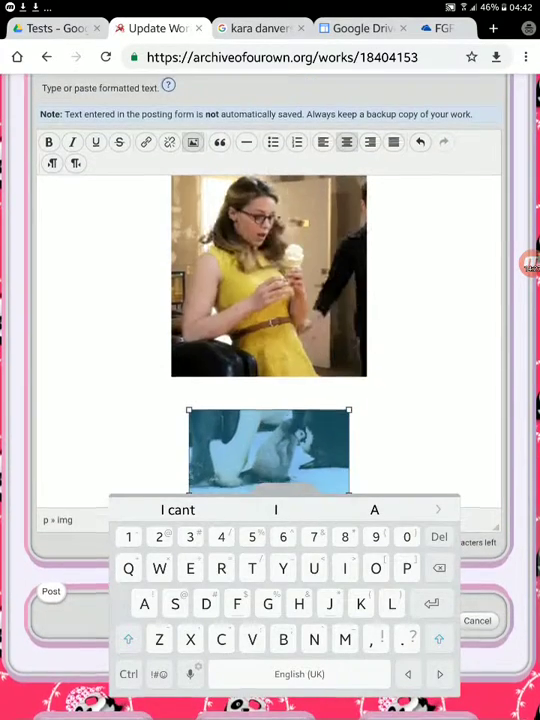
View the work text as HTML and select the OneDrive img tag inside its centered paragraph.
click(492, 98)
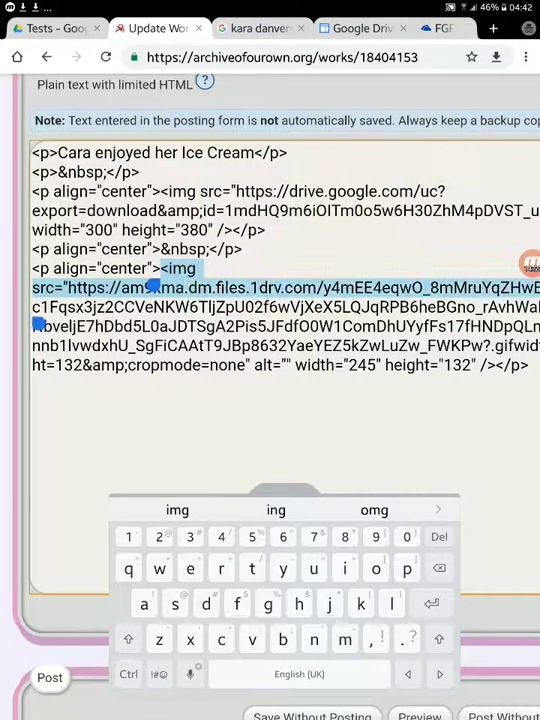
click(150, 288)
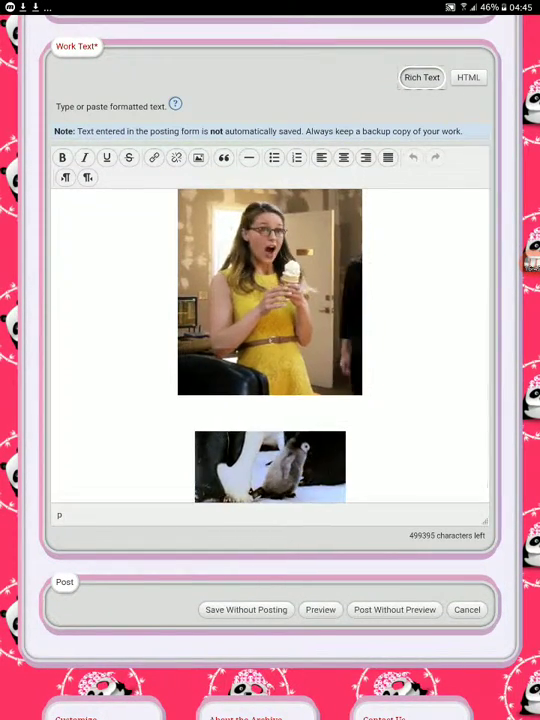
In HTML view add 'Cara enjoyed her Ice Cream', return to rich text and start a new image below.
click(472, 94)
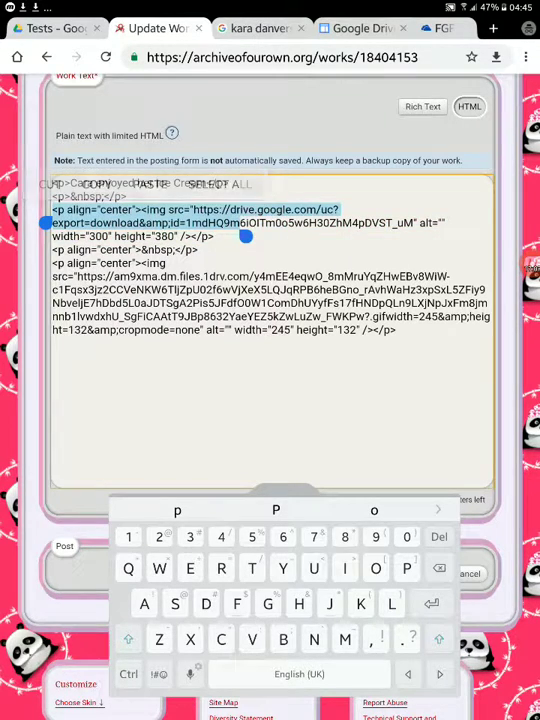
text(Cara enjoyed her Ice Cream)
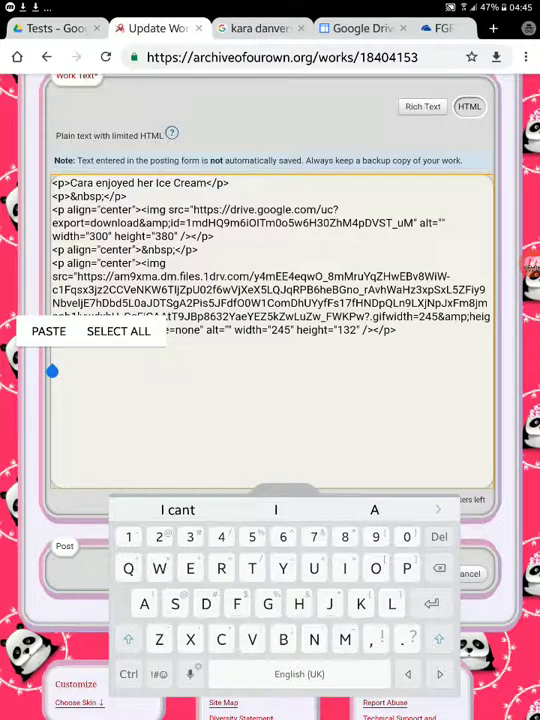
click(420, 106)
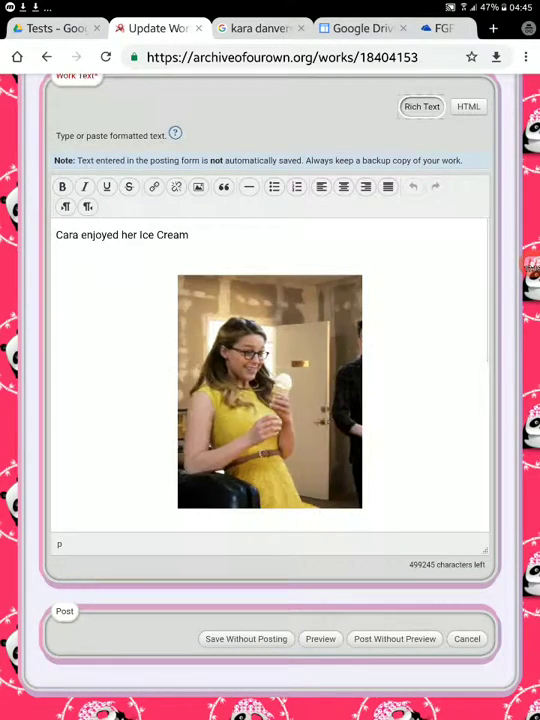
click(470, 106)
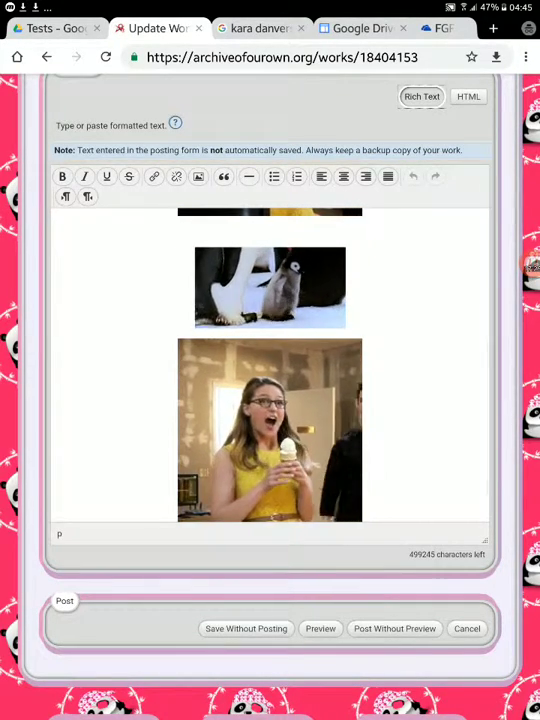
scroll(down, 3)
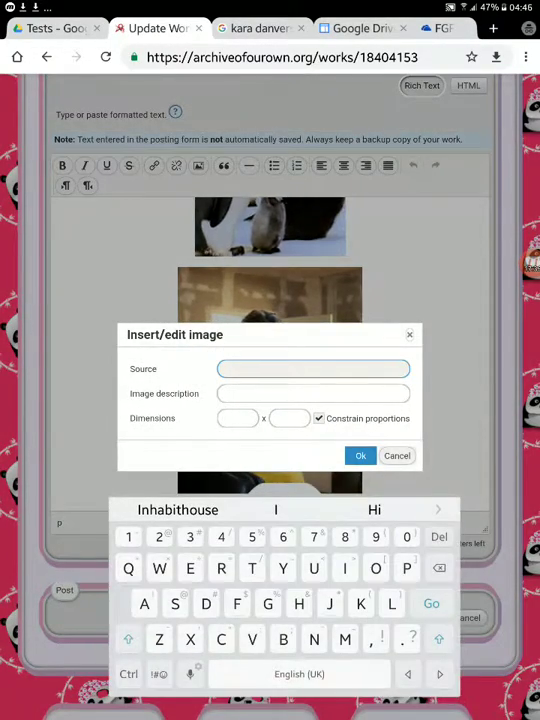
Insert another Drive image at 300 × 380 and view the work text as HTML.
click(360, 456)
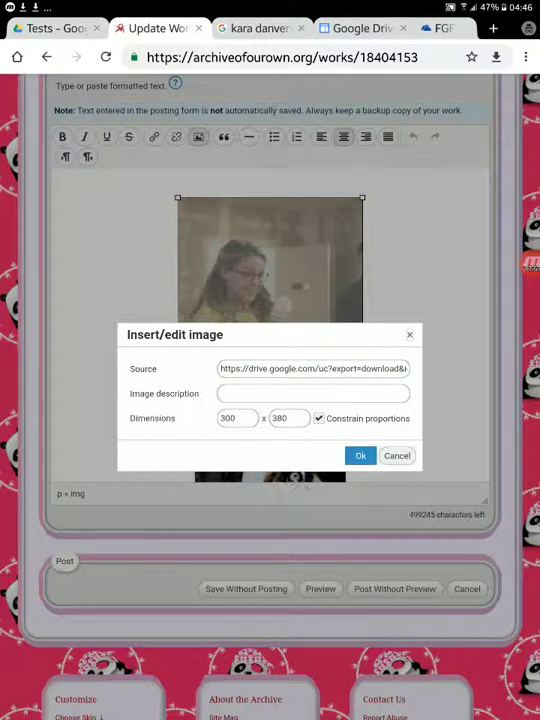
click(360, 456)
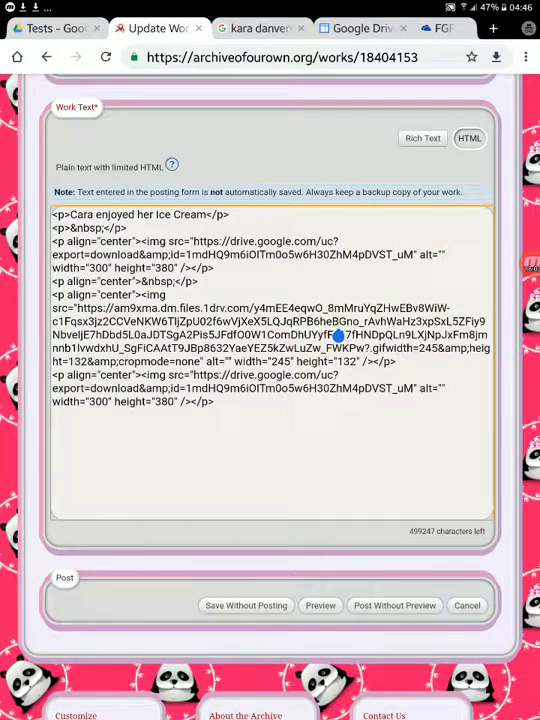
click(340, 334)
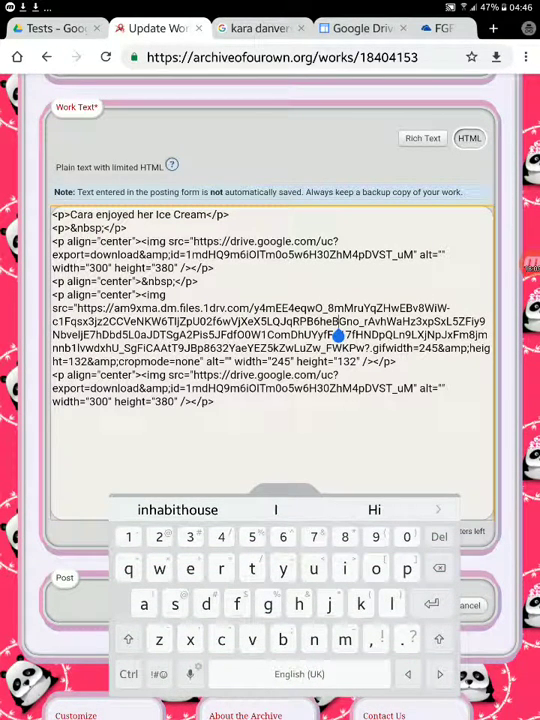